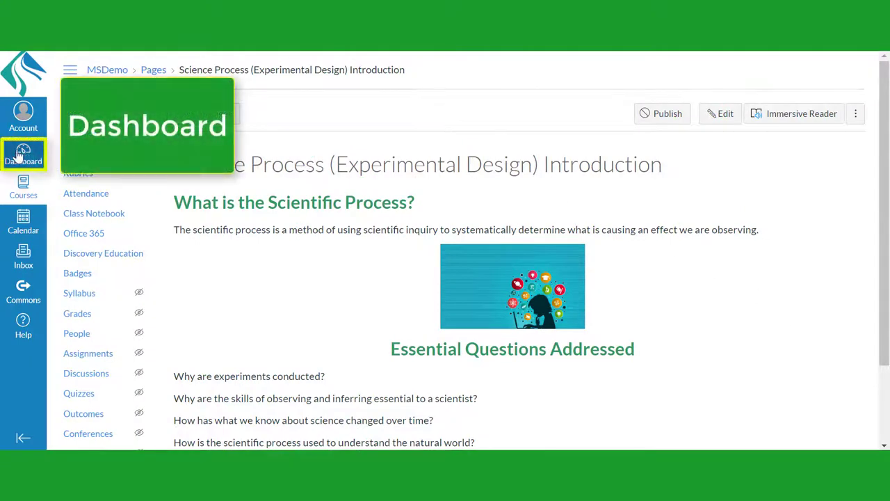
Go to the Dashboard from the global navigation
click(22, 155)
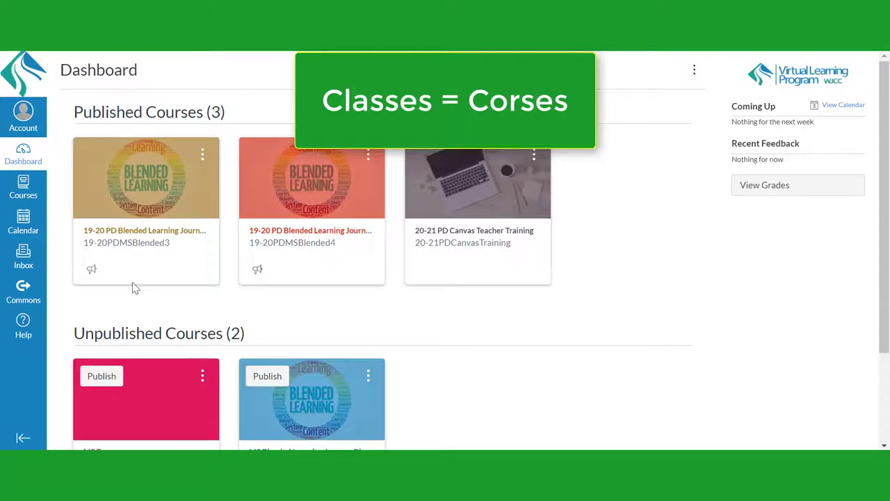
Open the MS Demo course from the Courses tray
click(22, 188)
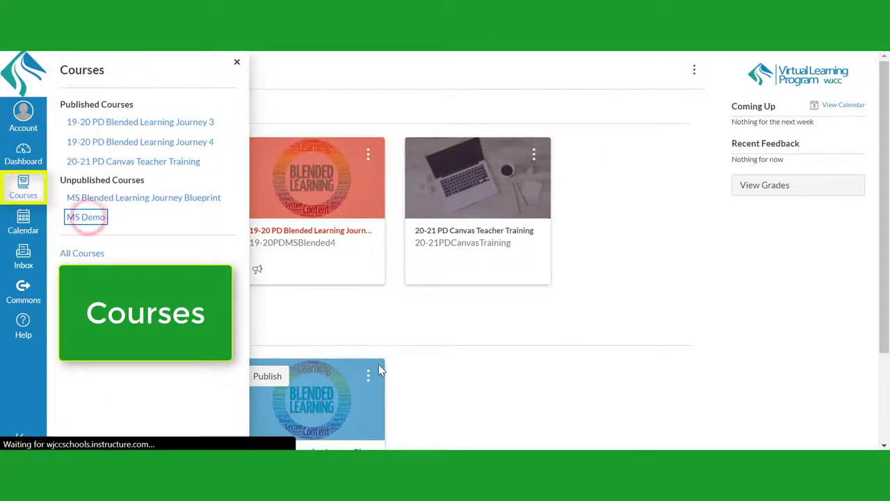
click(87, 217)
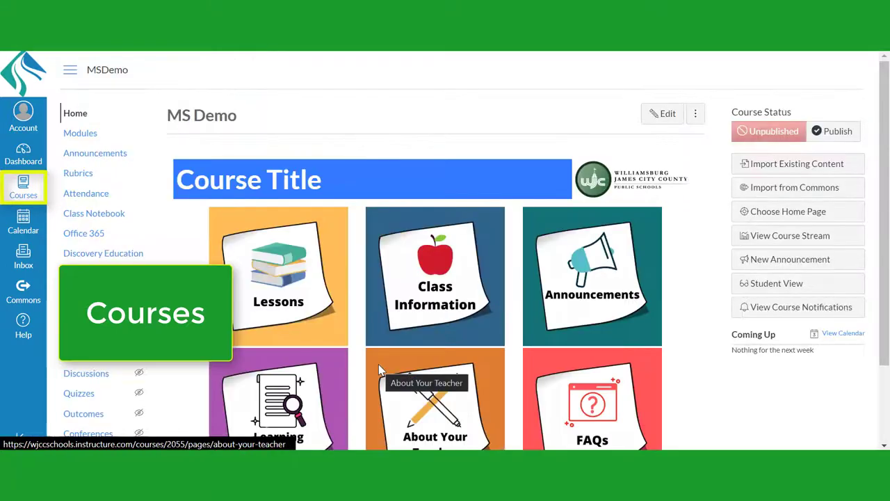
mouse_move(22, 221)
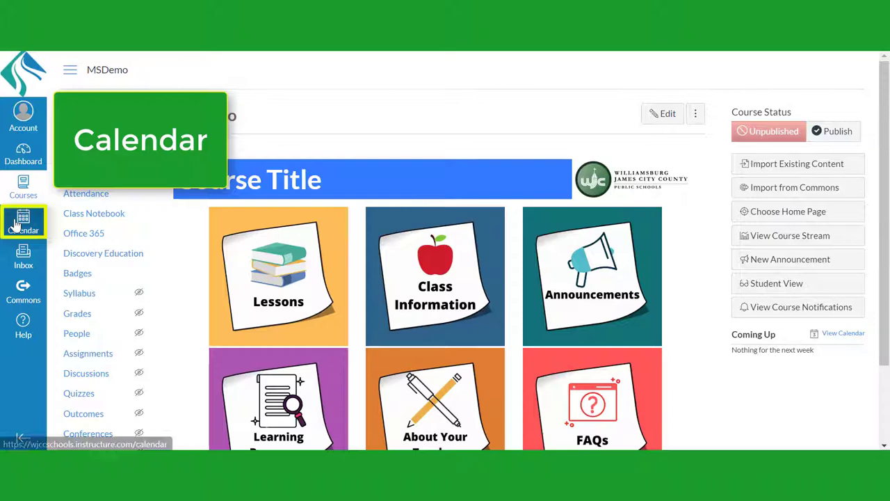
Visit the Calendar and Inbox, start composing a new message, then return to the Dashboard
click(22, 222)
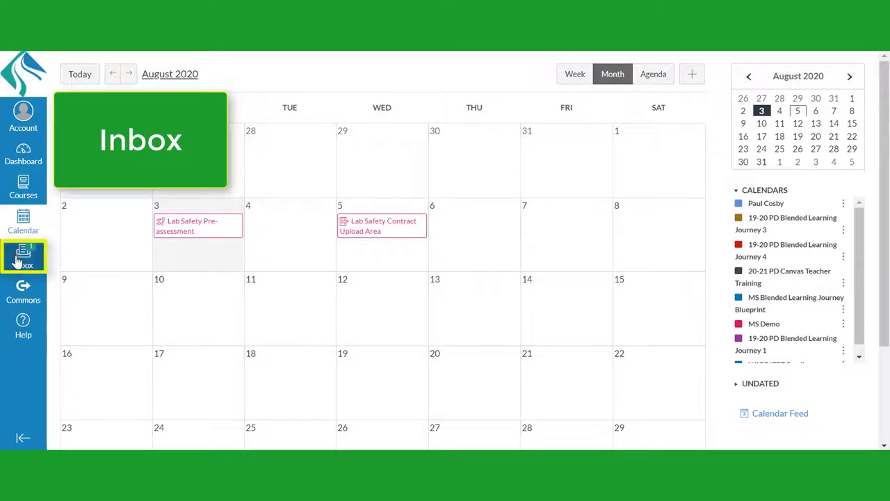
click(22, 256)
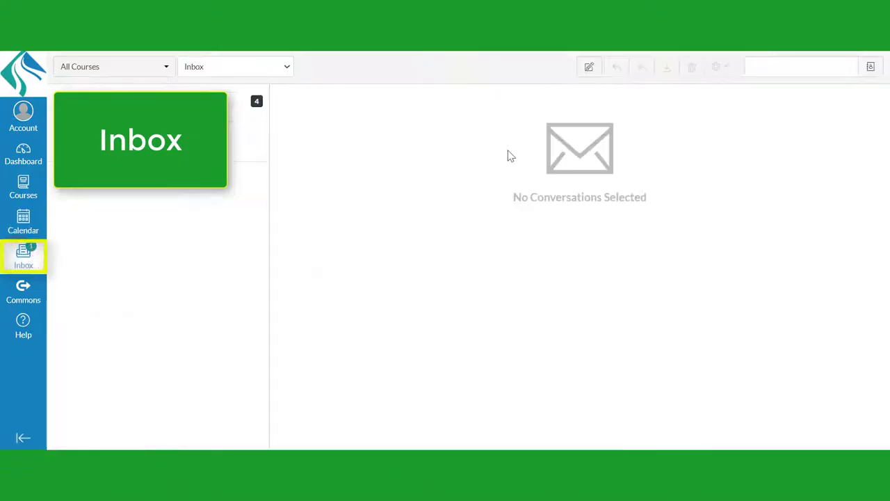
click(589, 67)
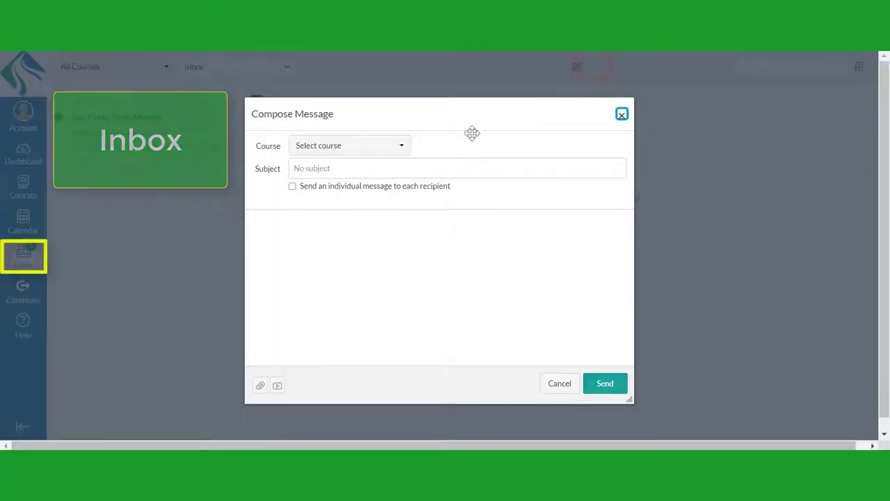
click(620, 114)
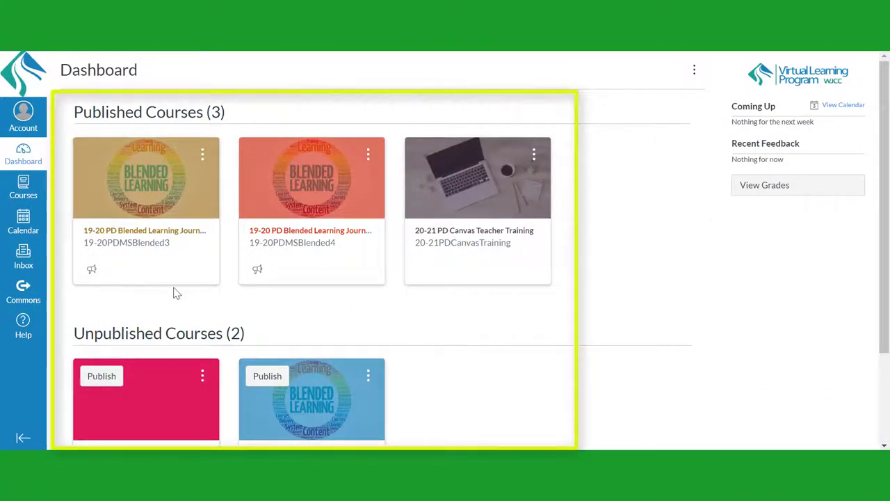
Scroll through the Dashboard course cards and reopen the MS Demo course
scroll(down, 3)
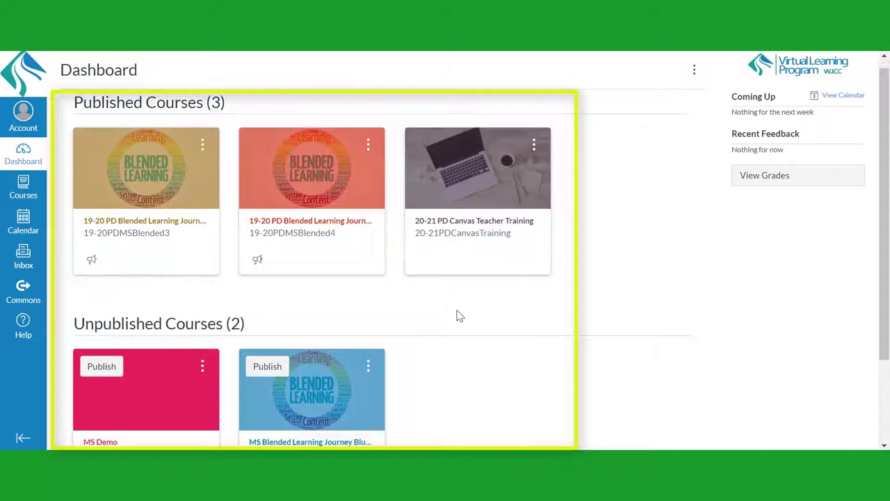
scroll(down, 3)
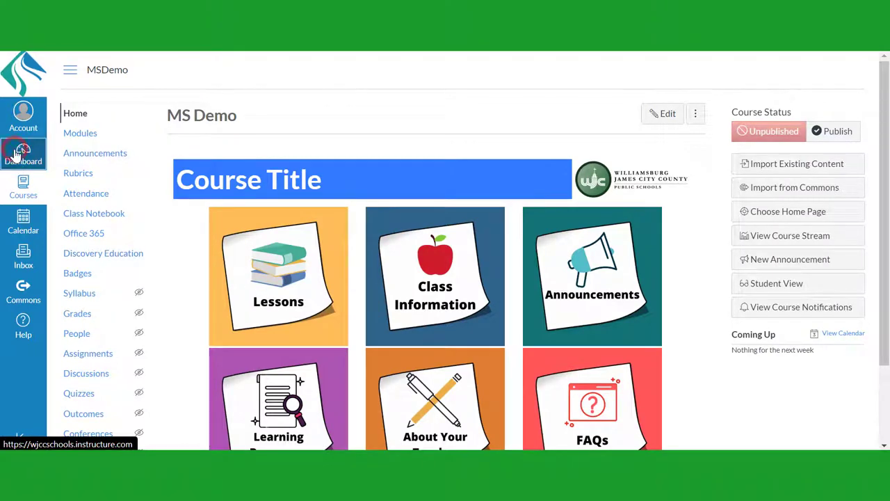
click(776, 284)
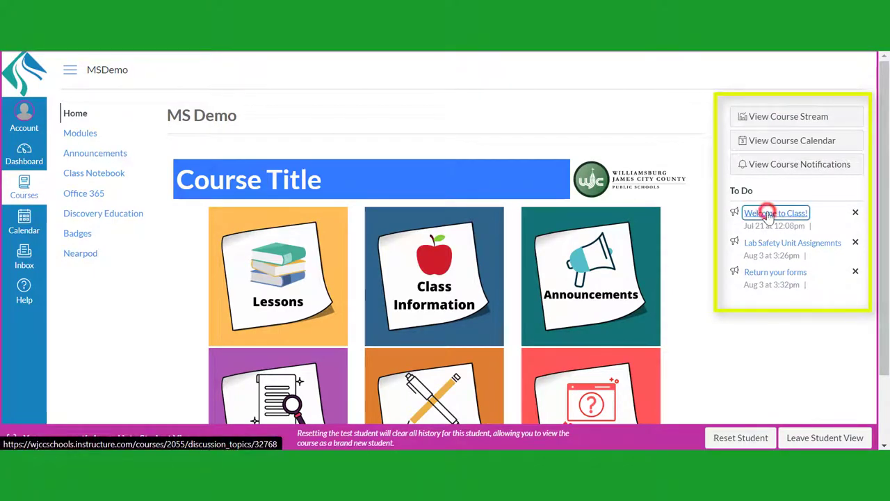
Read the Welcome to Class! announcement from To Do, then return to the course Home
click(775, 212)
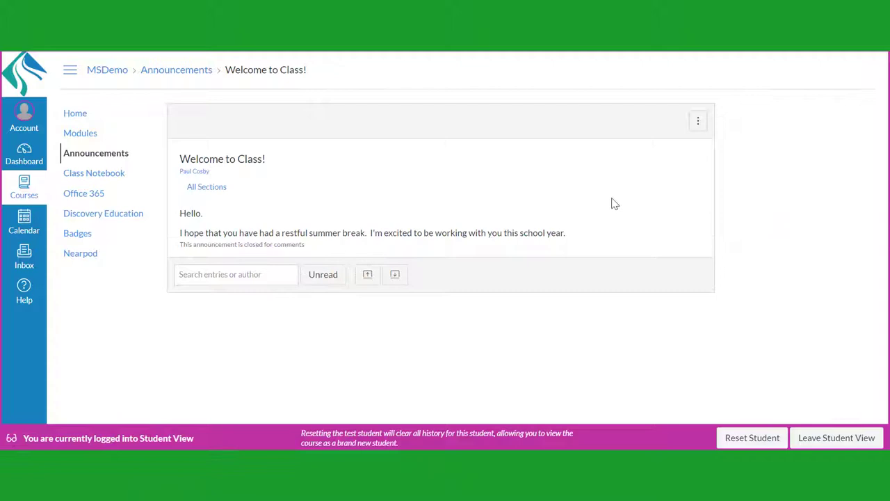
click(76, 113)
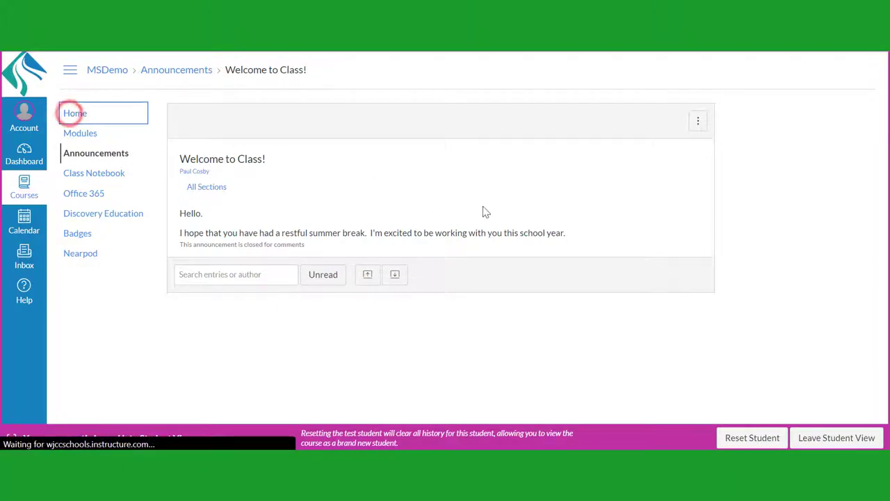
click(75, 113)
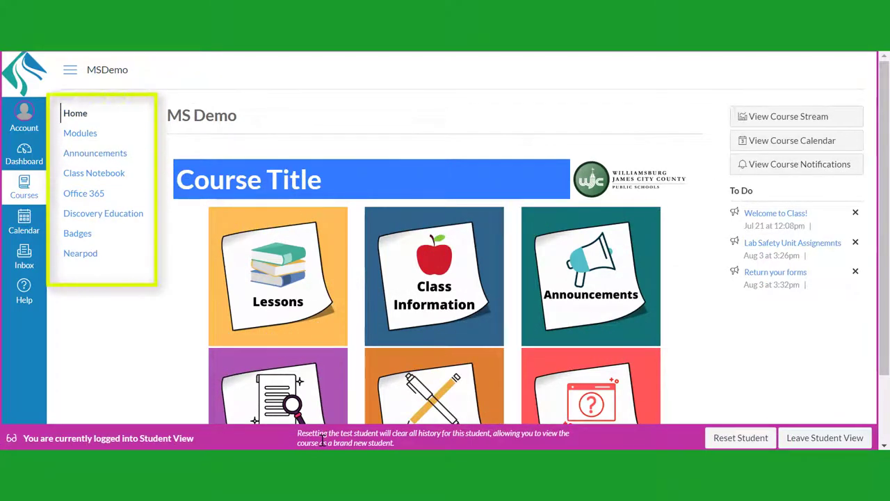
mouse_move(184, 312)
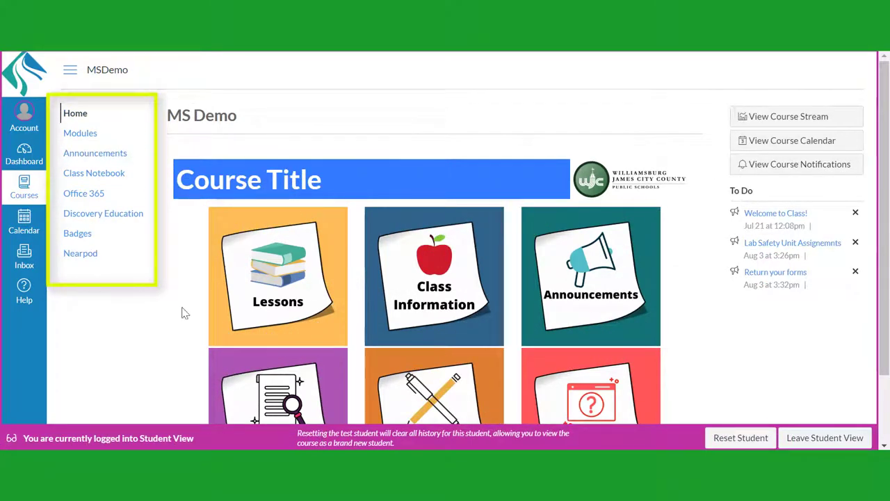
mouse_move(132, 279)
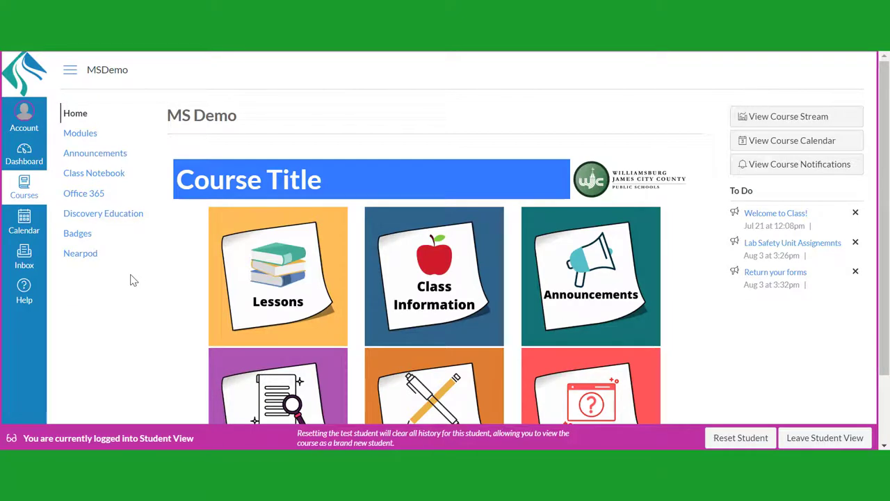
mouse_move(108, 194)
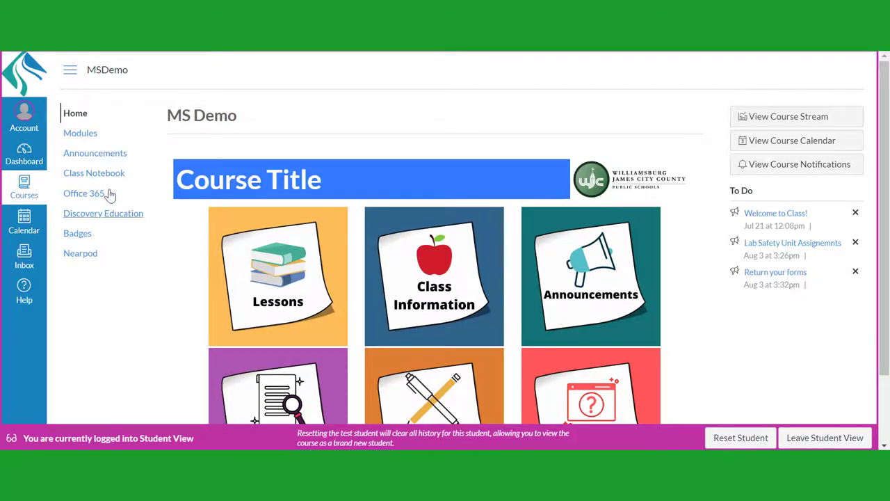
mouse_move(76, 114)
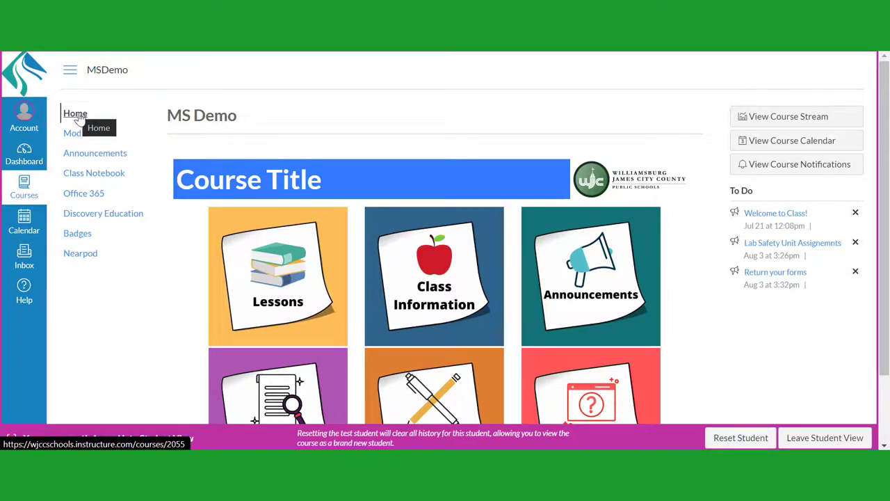
Open the Modules page of the MS Demo course
click(81, 134)
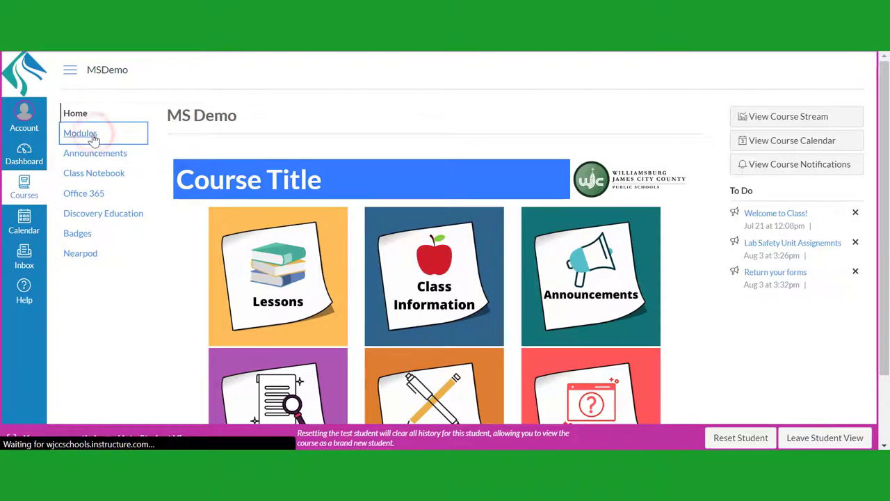
click(80, 133)
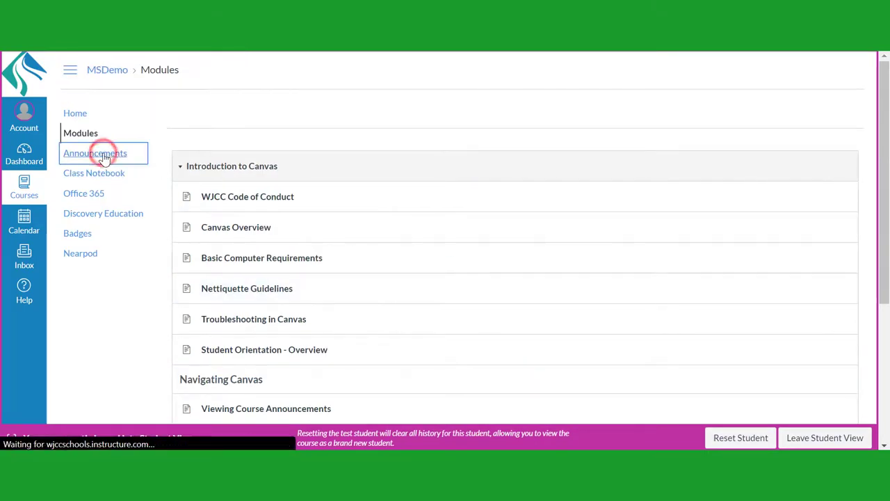
Open the Announcements page from the course navigation
click(95, 152)
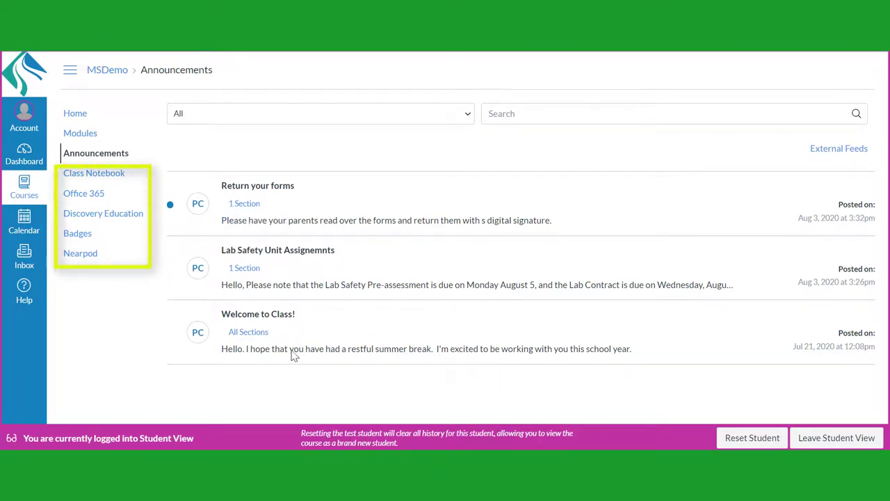
mouse_move(81, 253)
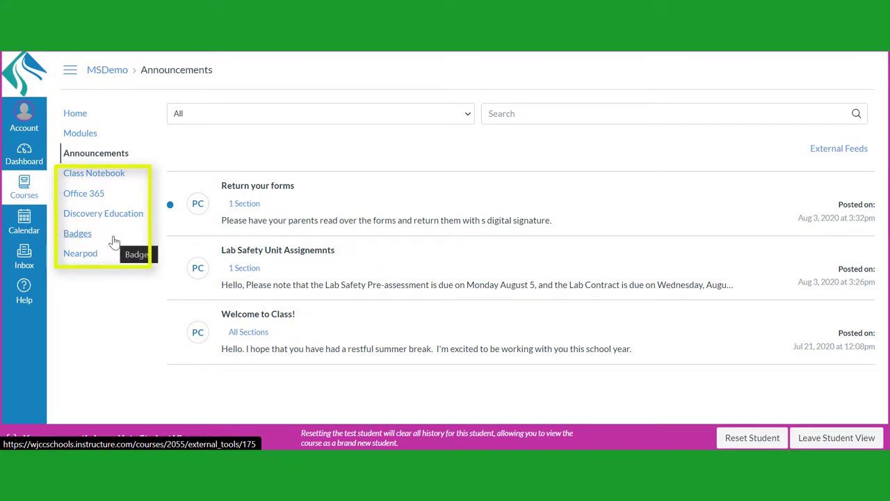
mouse_move(122, 284)
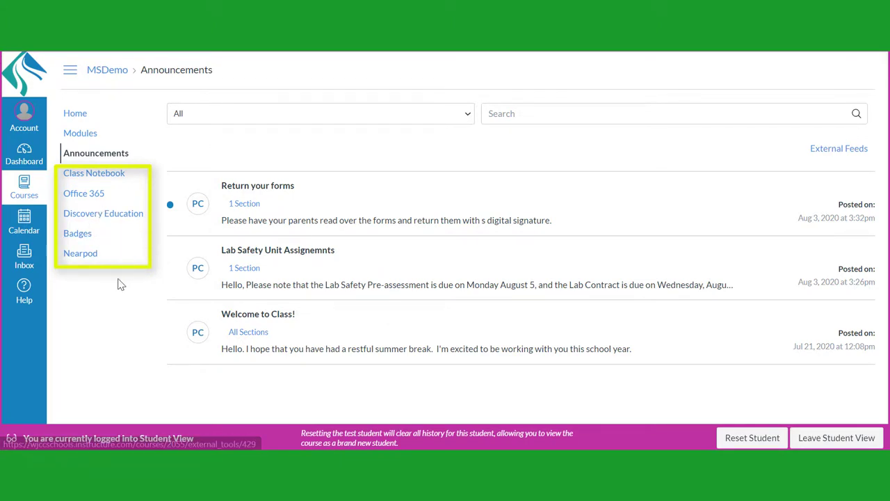